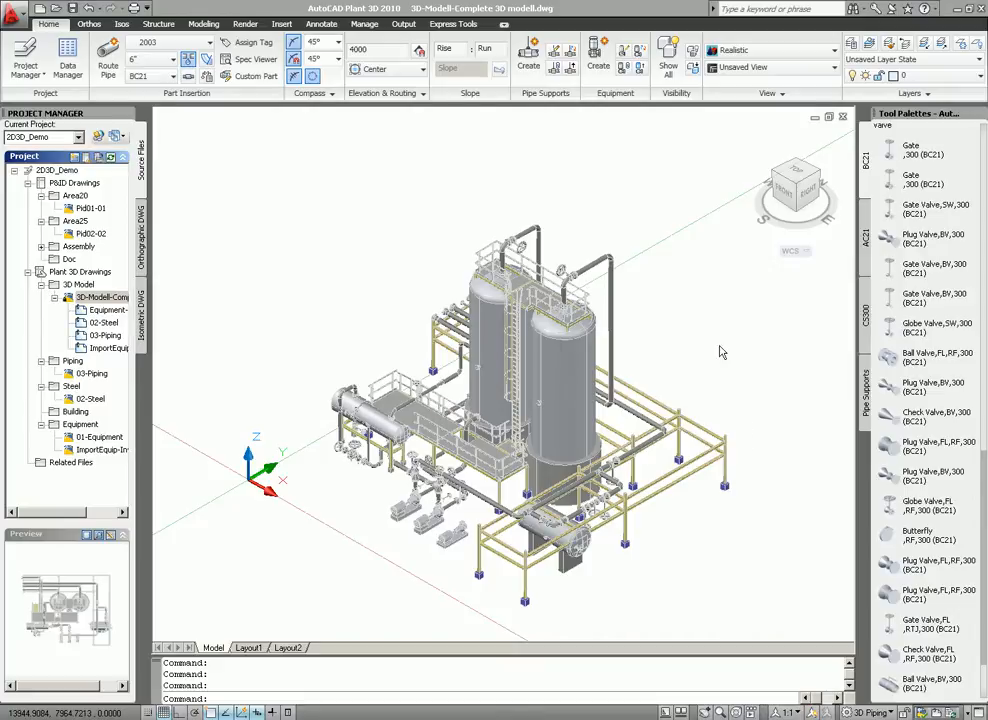
mouse_move(128, 338)
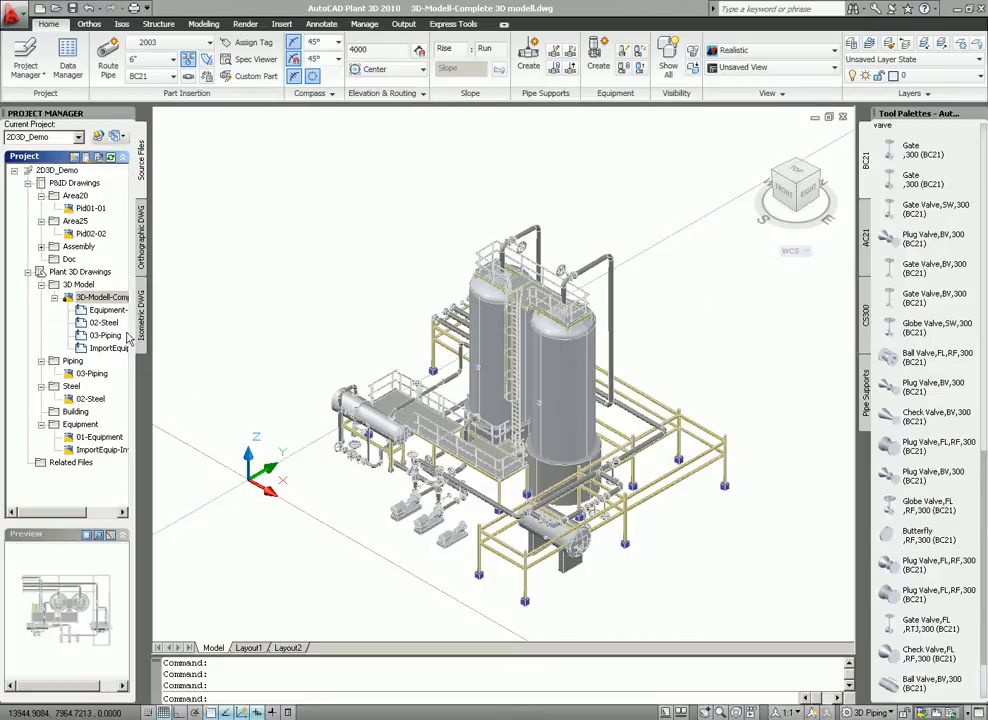
mouse_move(268, 340)
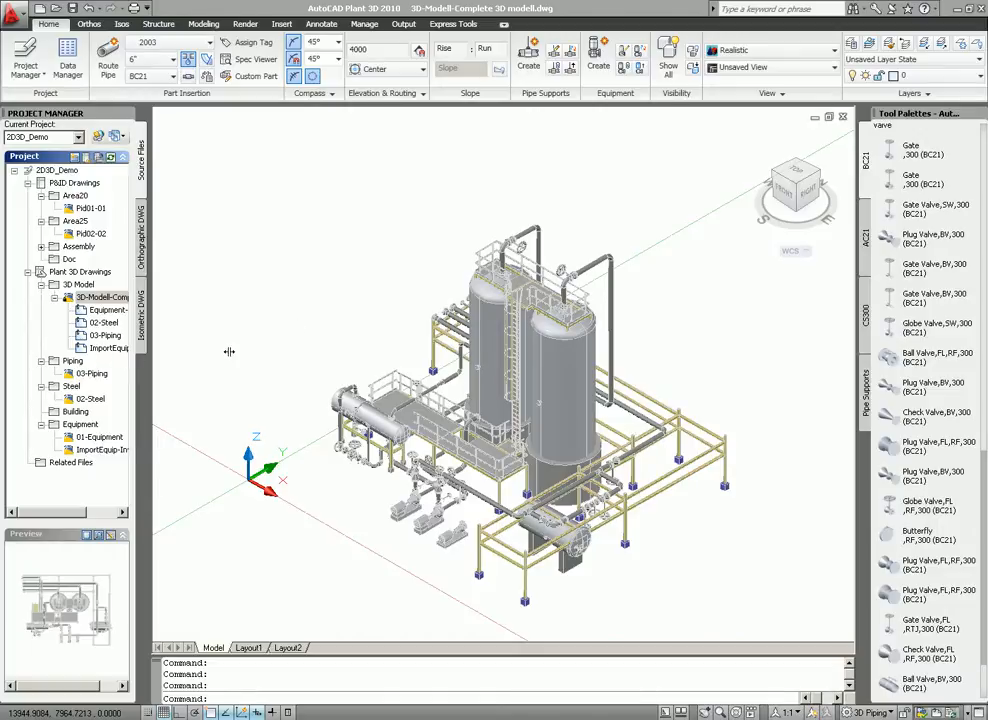
mouse_move(723, 148)
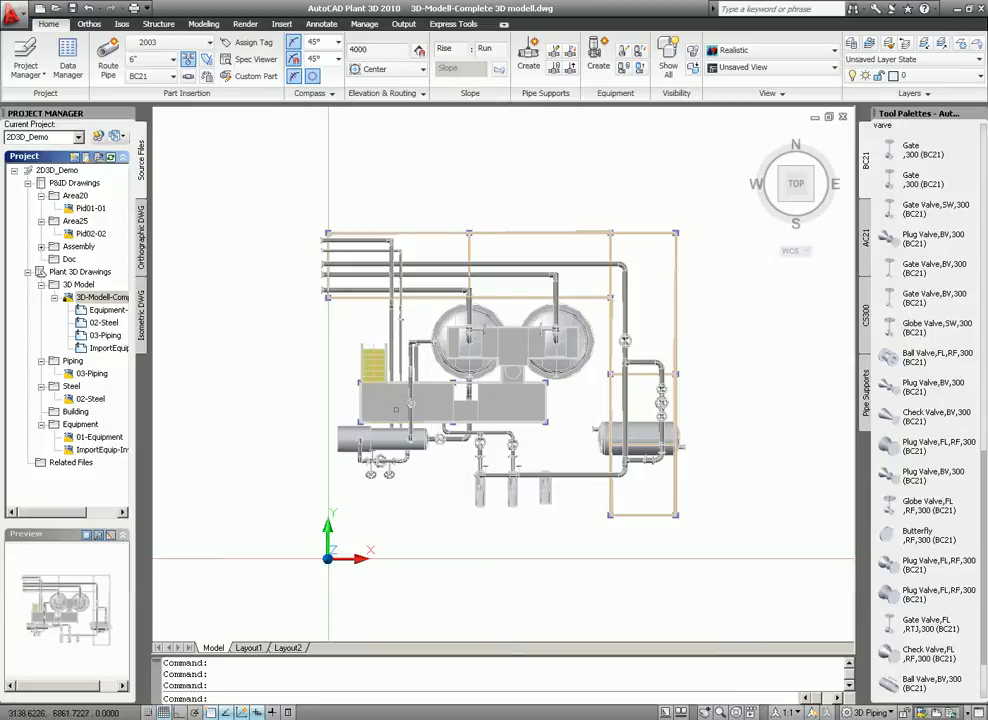
mouse_move(290, 445)
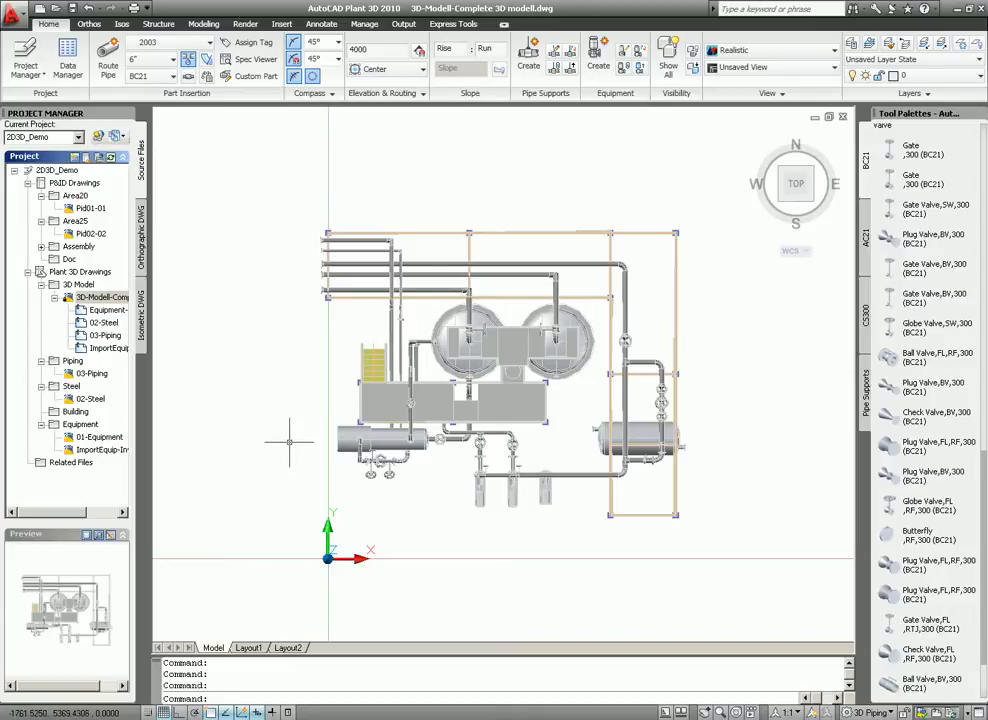
mouse_move(289, 442)
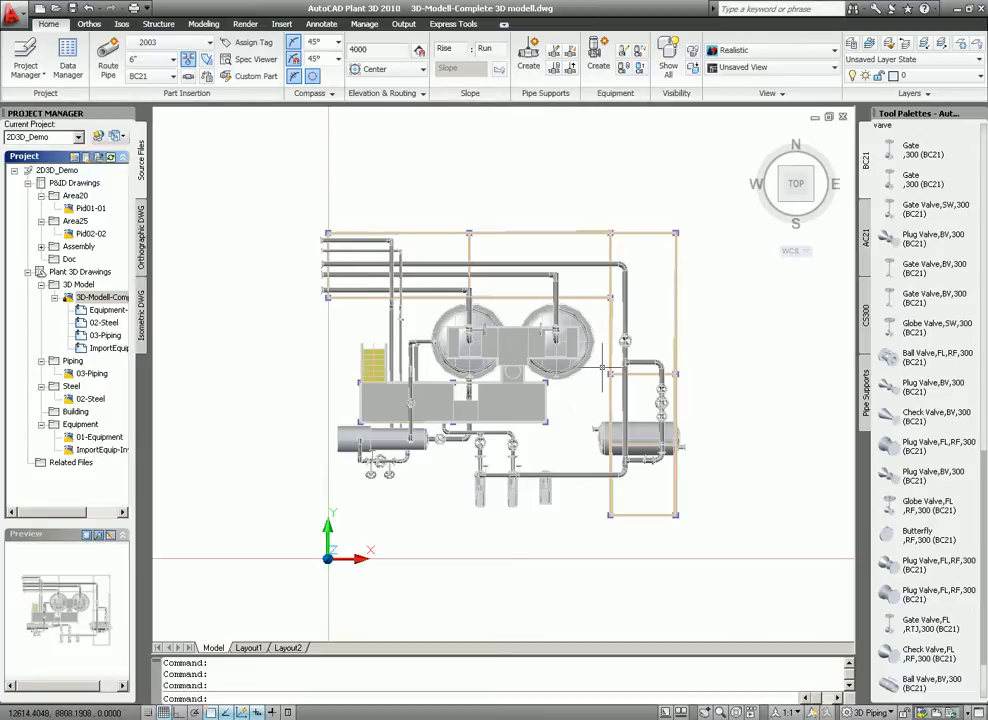
mouse_move(693, 343)
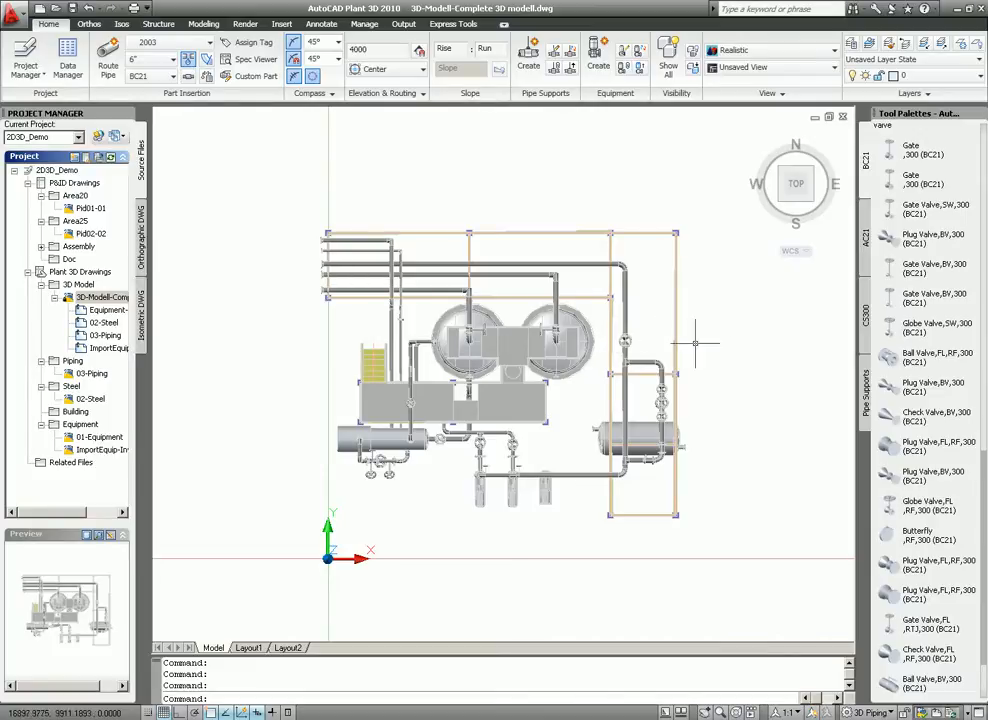
mouse_move(694, 343)
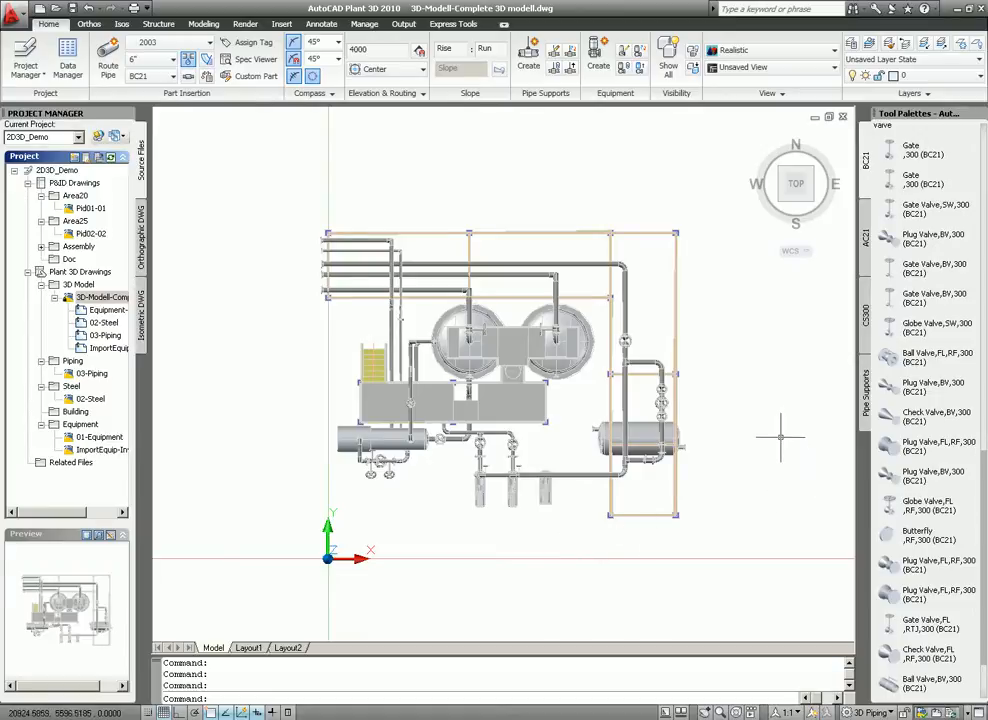
mouse_move(570, 438)
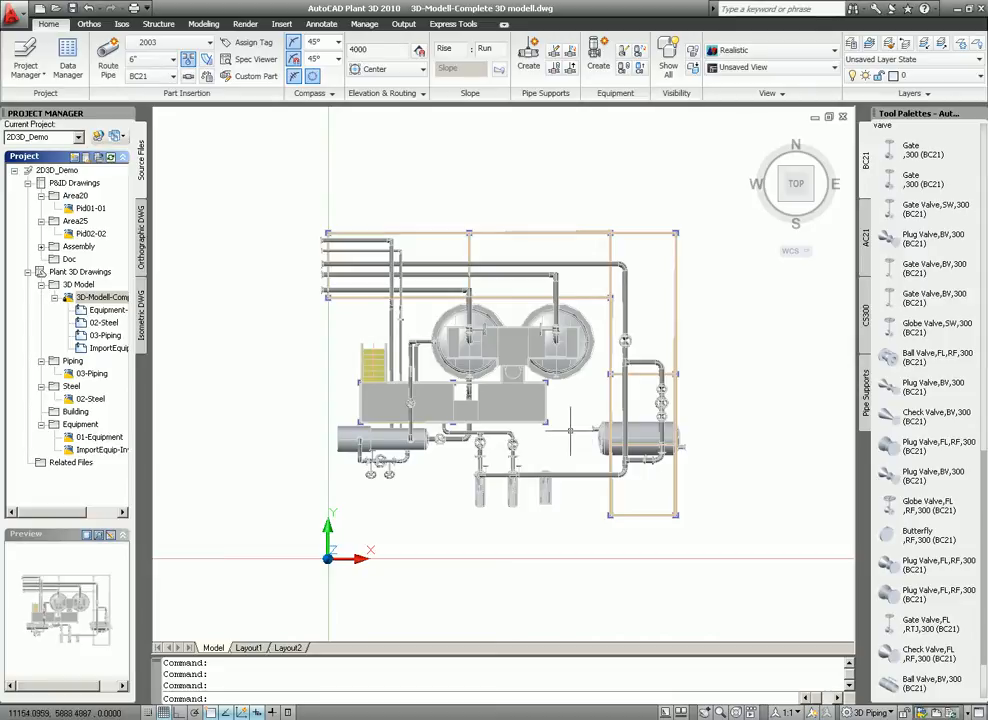
mouse_move(692, 219)
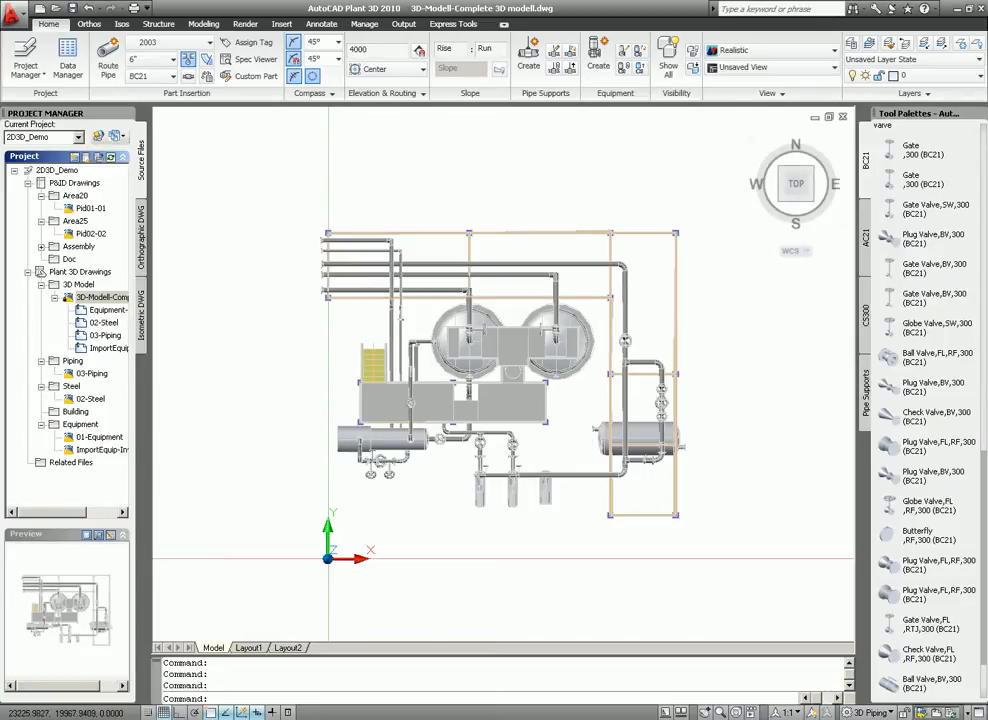
Step: Close the complete plant model drawing
left_click(844, 118)
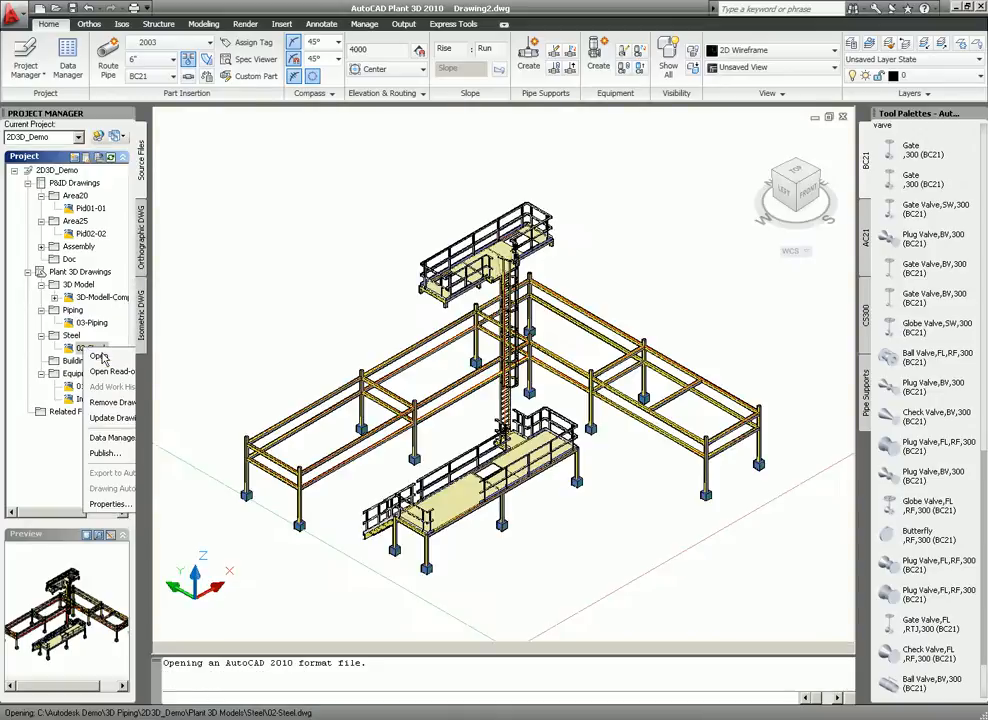
left_click(97, 355)
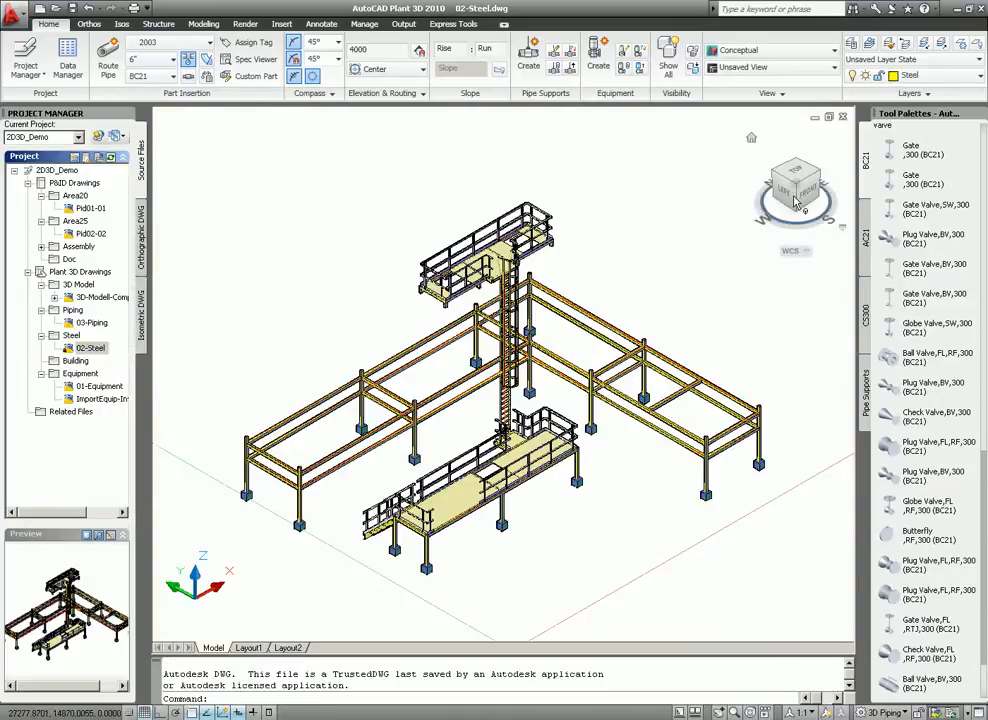
left_click(795, 190)
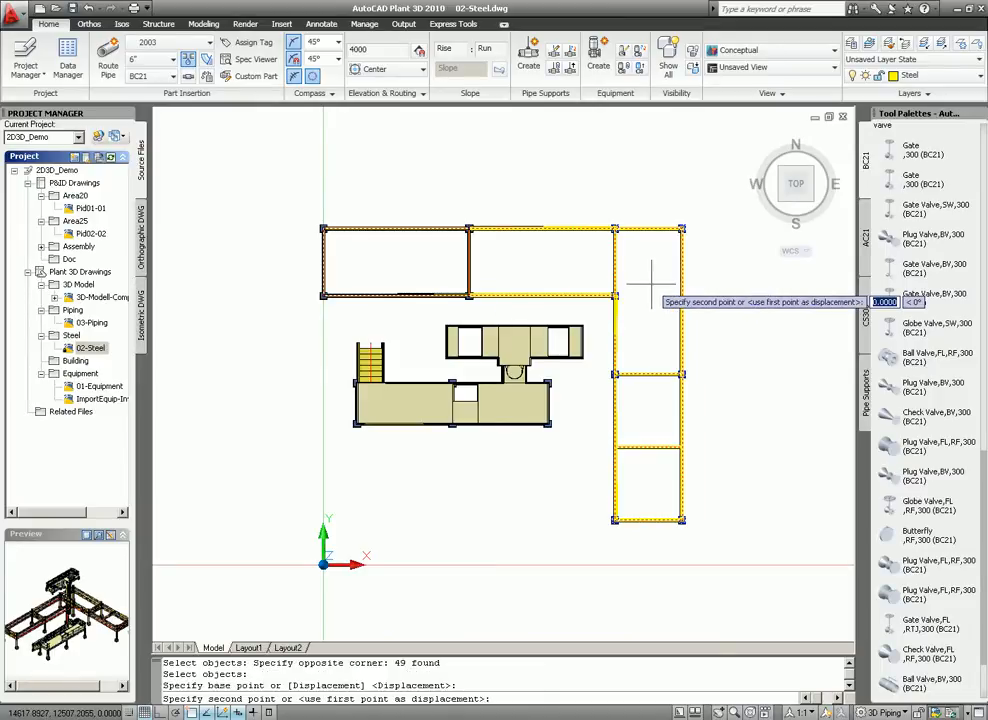
type("4000")
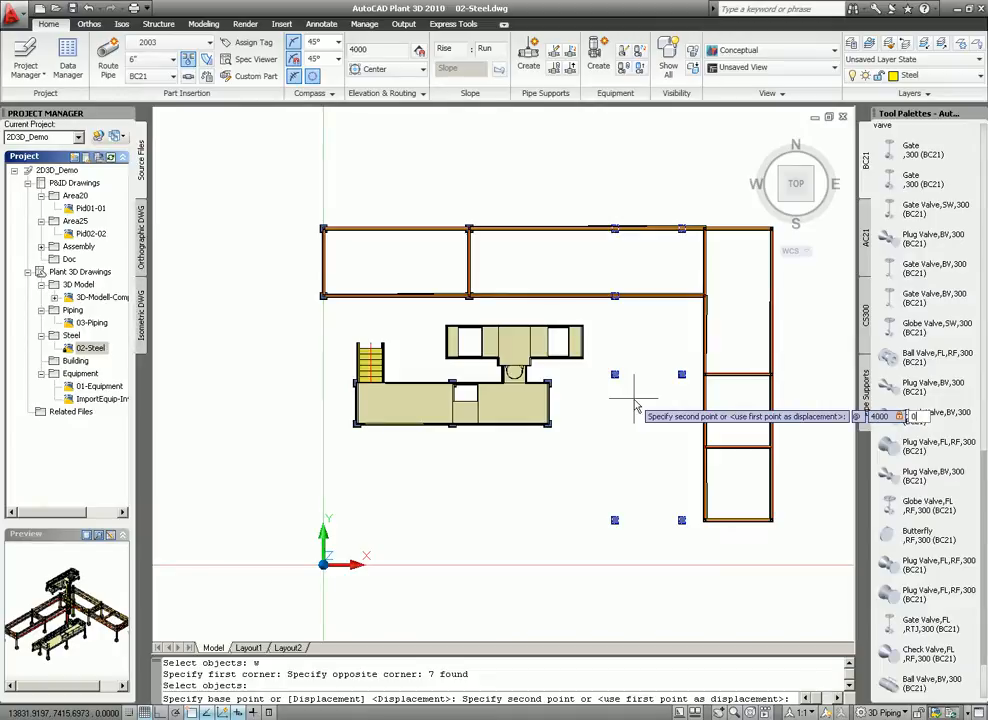
type("@4000<0")
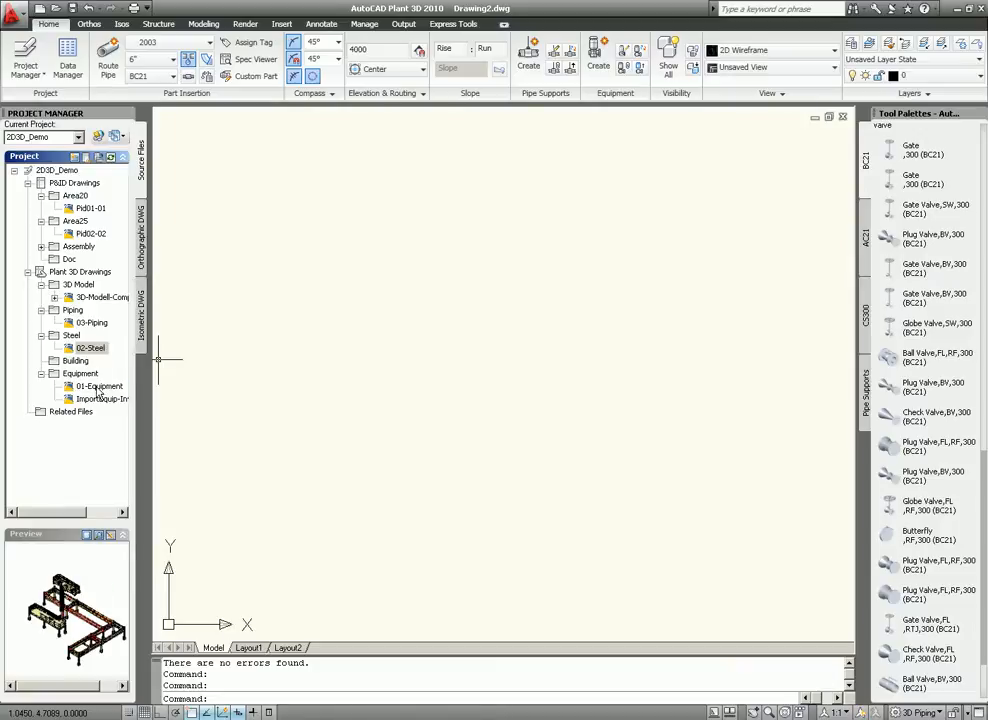
Step: Open the 01-Equipment drawing from Project Manager
right_click(99, 386)
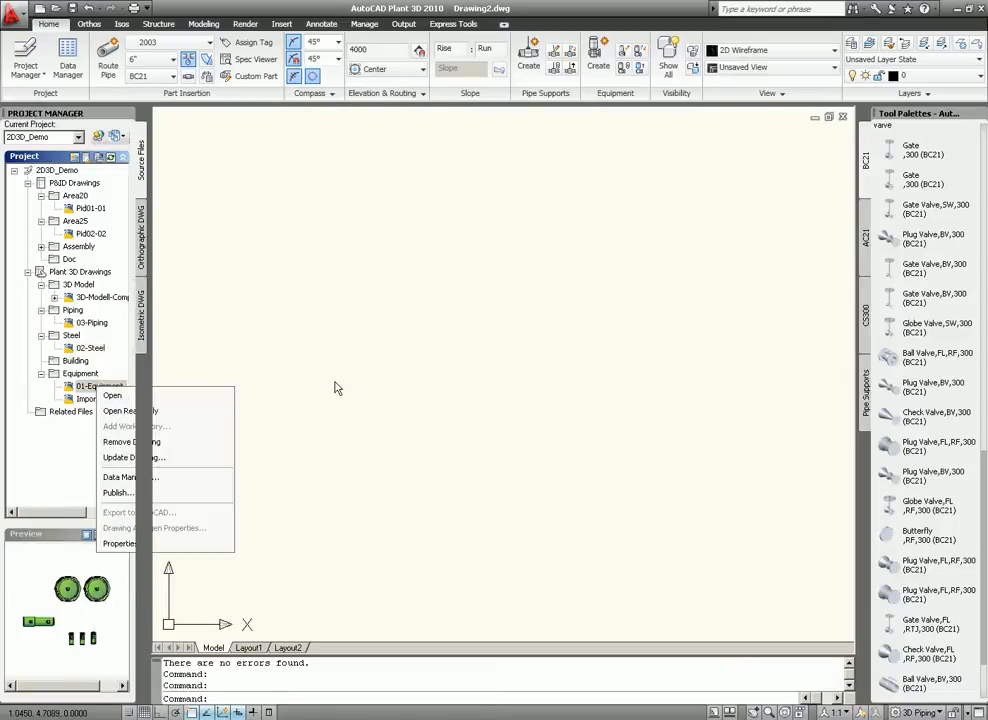
left_click(112, 395)
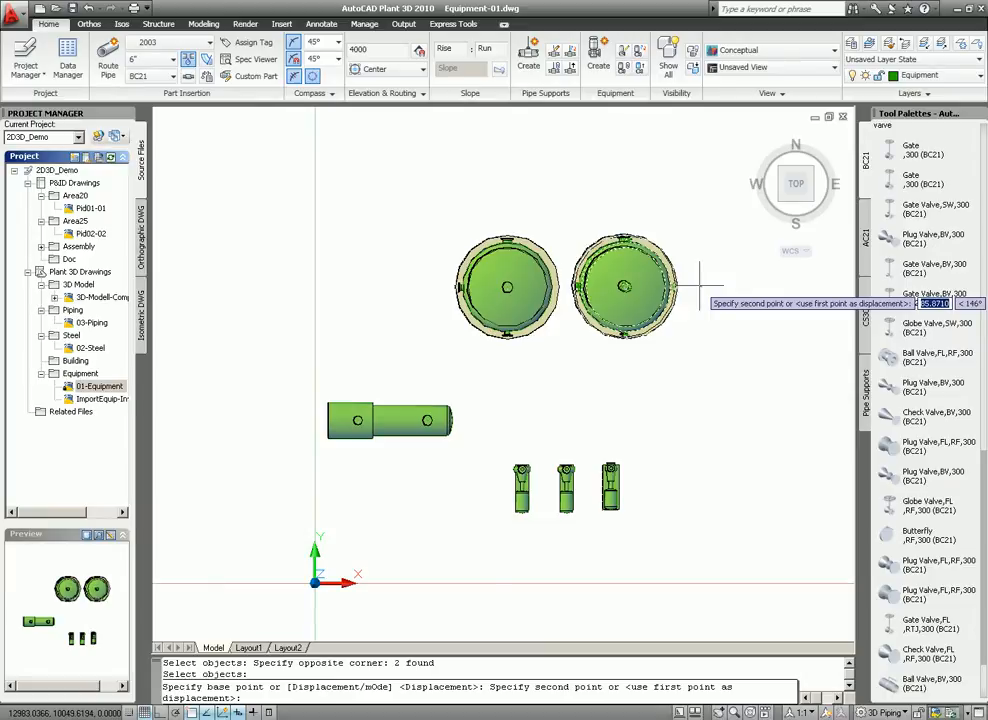
Step: Copy the right-hand tank 4000 units east
type("4000<0")
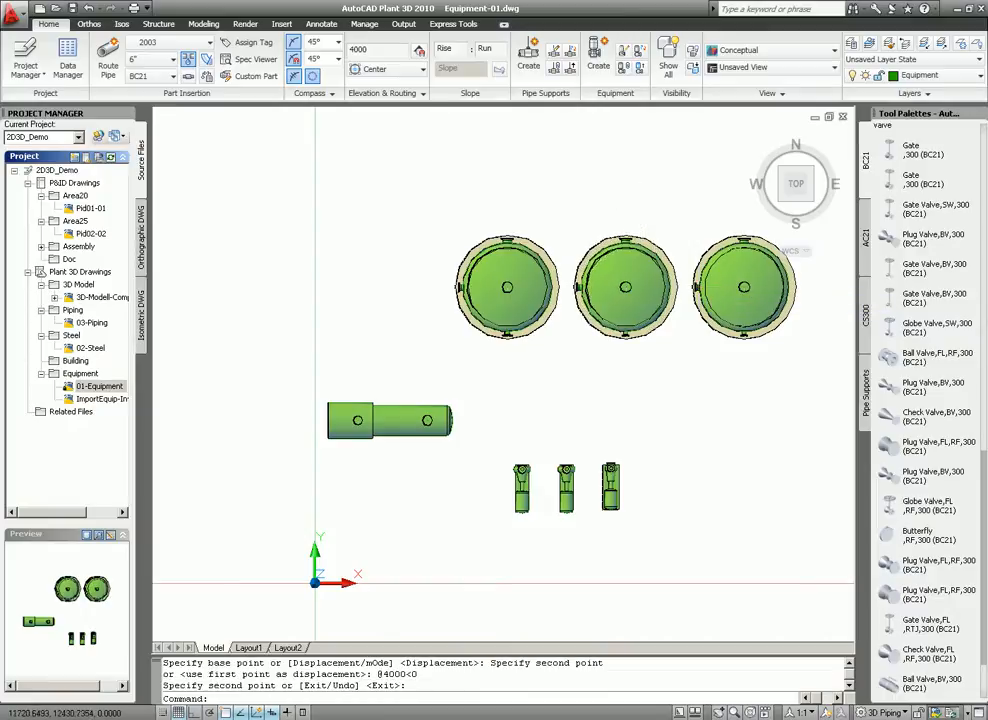
mouse_move(693, 456)
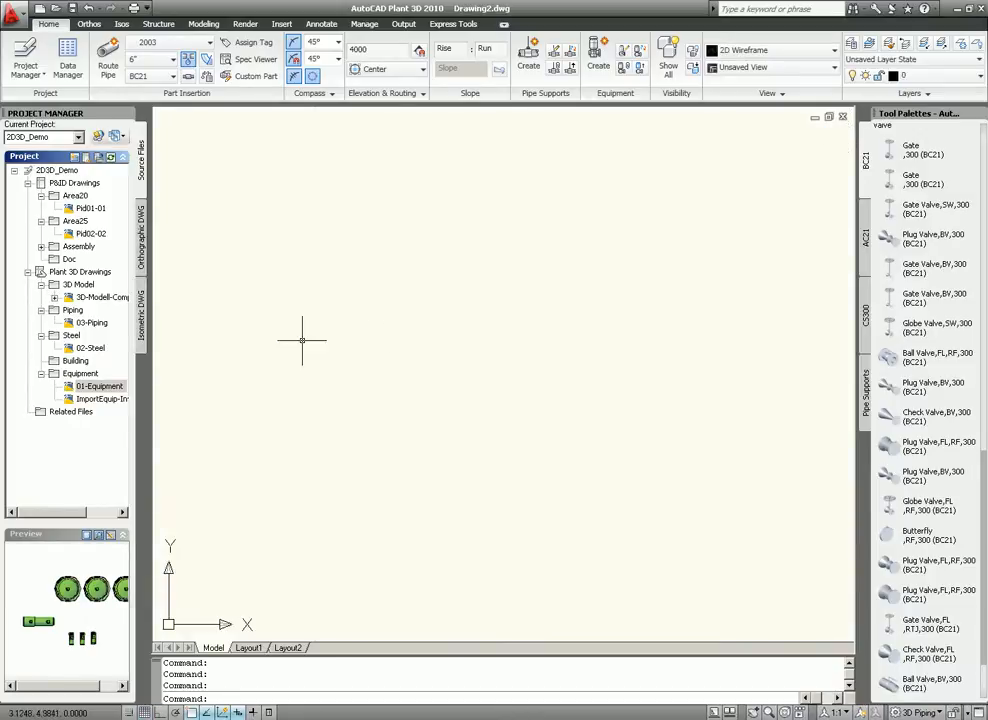
Step: Open the 03-Piping drawing from Project Manager
right_click(90, 322)
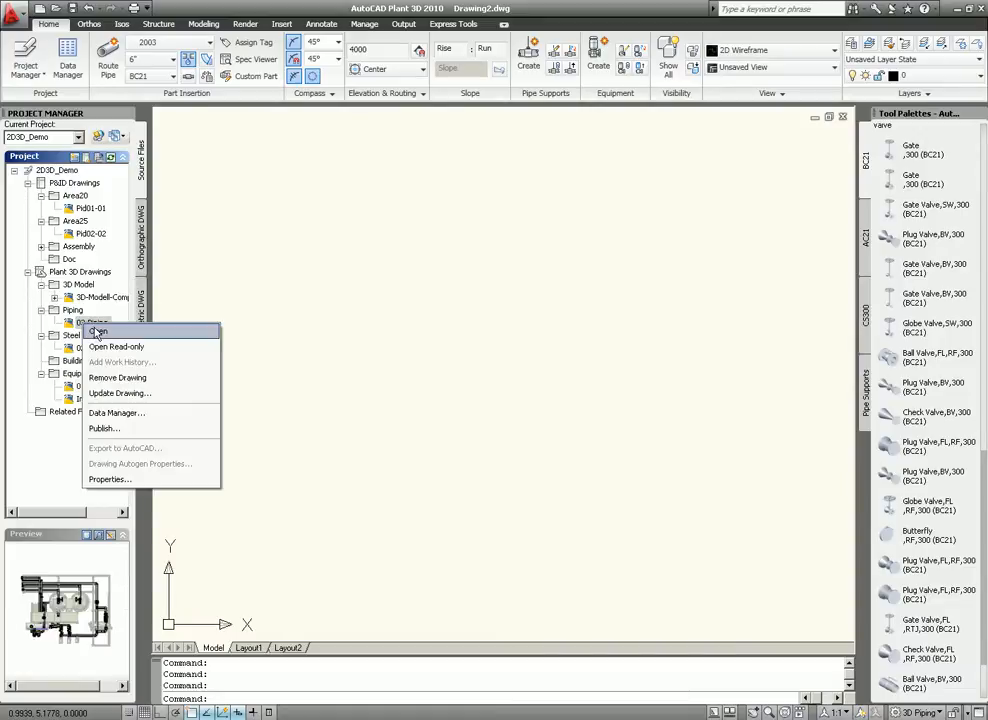
left_click(98, 331)
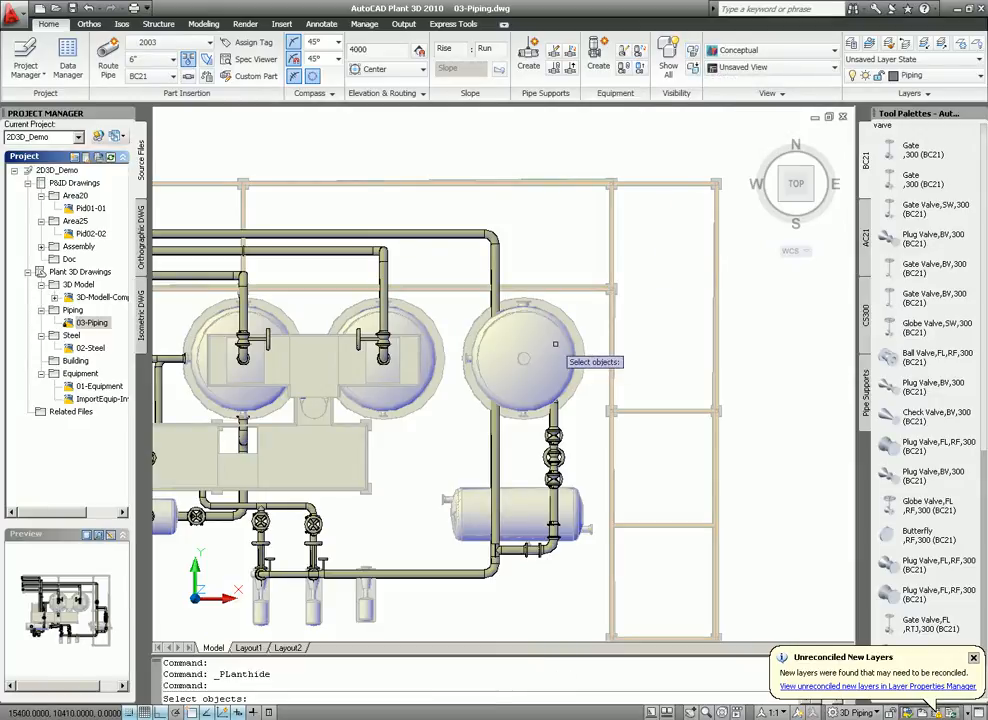
Step: Hide the referenced tanks and steel frame with PLANTHIDE
left_click(523, 358)
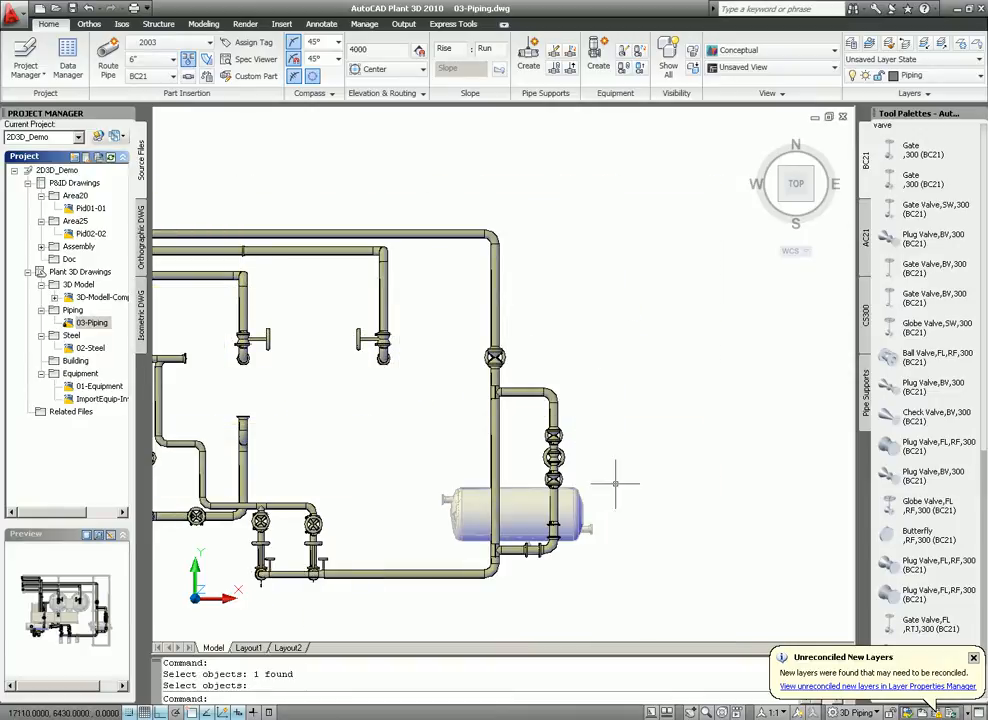
mouse_move(528, 620)
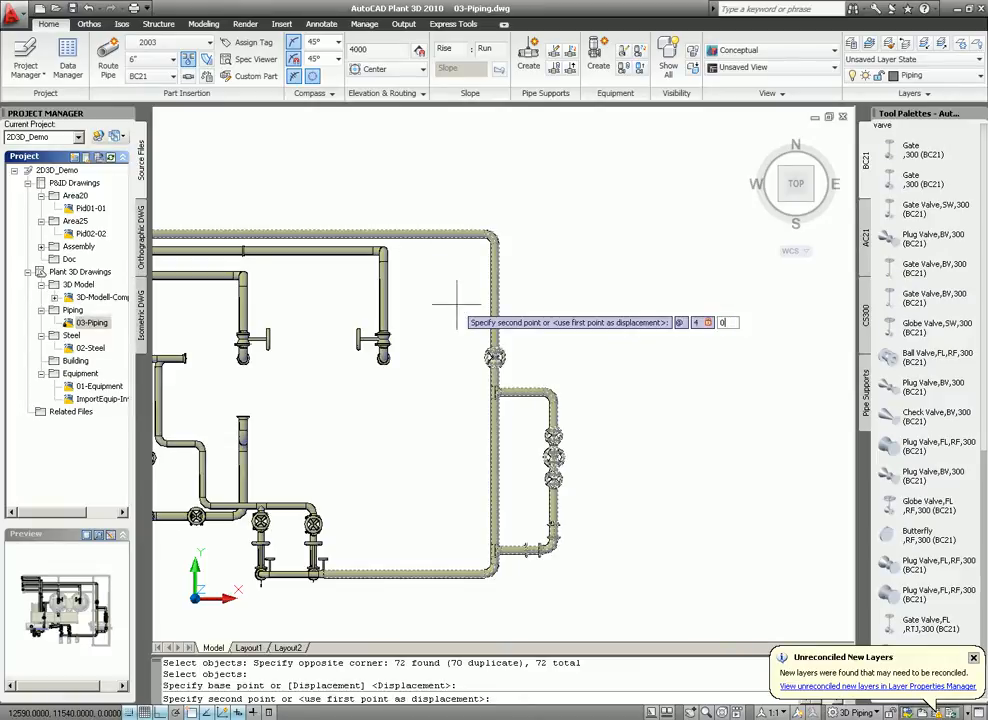
type("@4000<0")
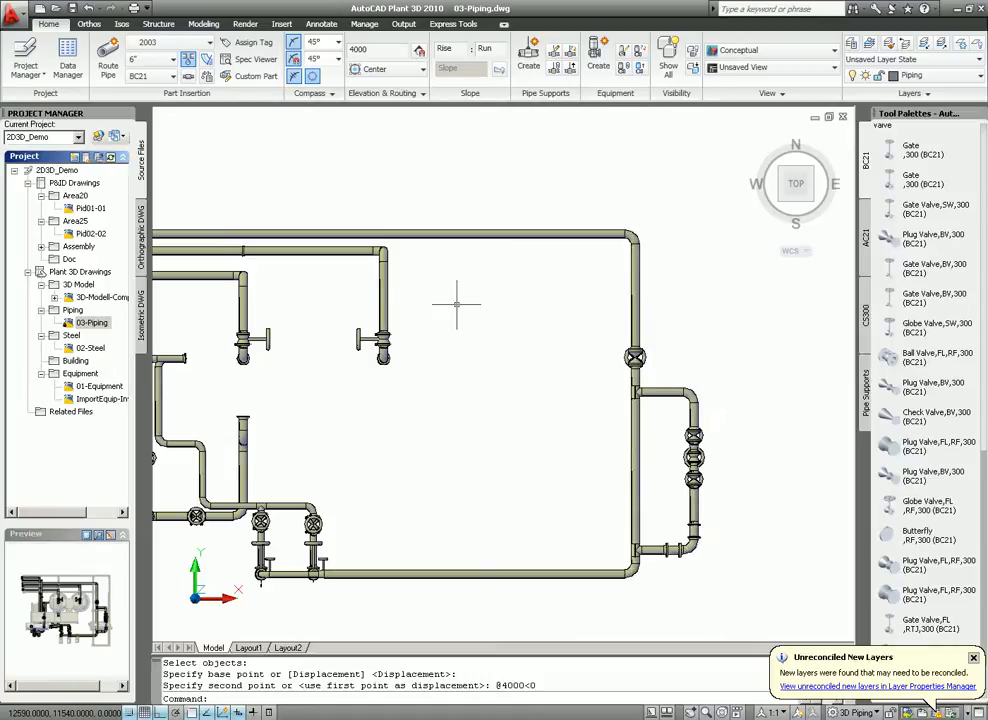
mouse_move(755, 468)
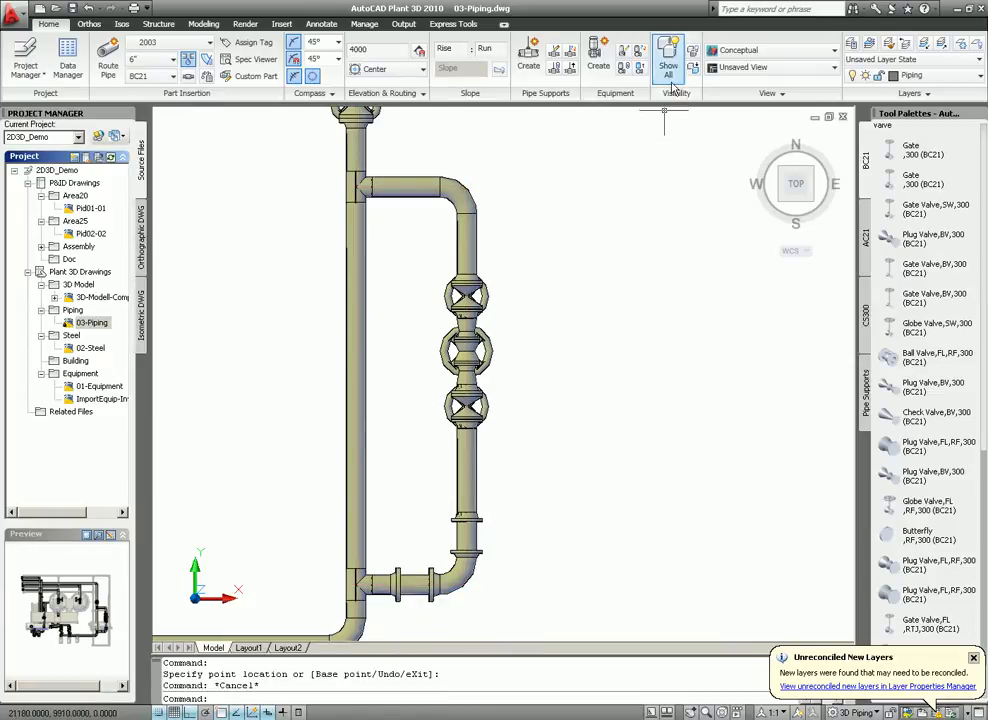
Step: Show all hidden tanks and steel structures again
left_click(668, 67)
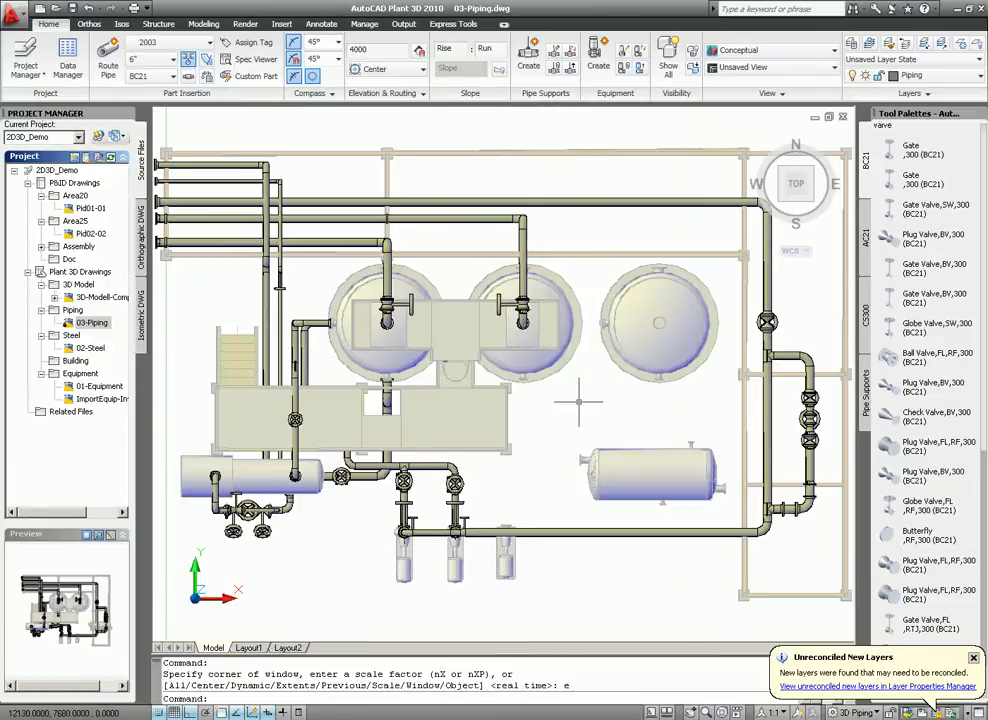
mouse_move(578, 403)
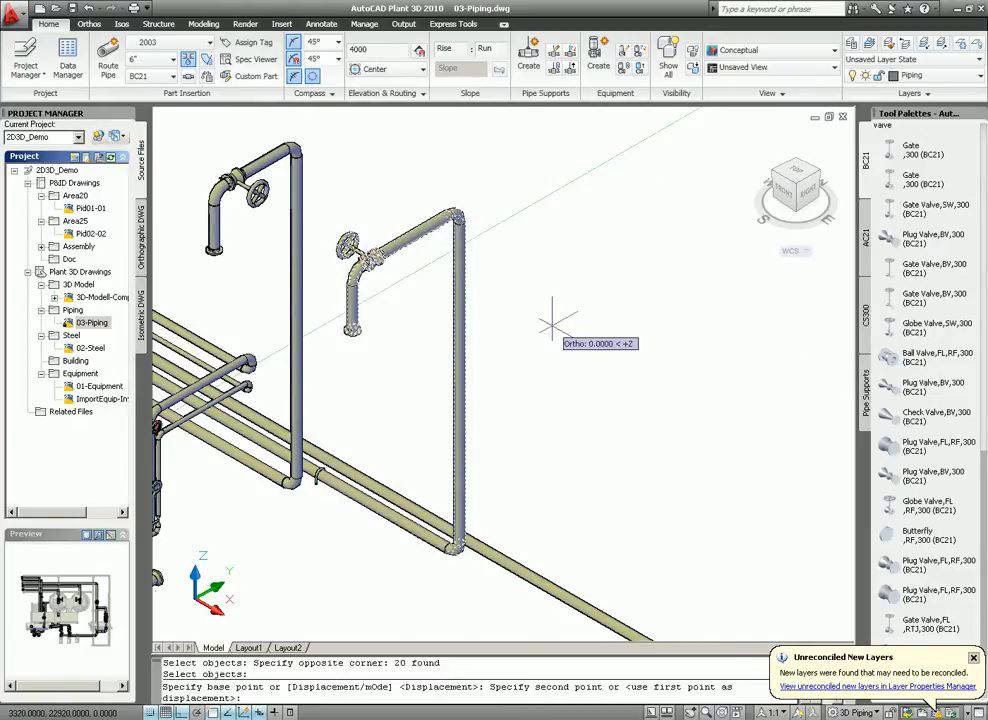
Step: Copy the valved pipe loop 4000 units over and exit the command
type("4000<0")
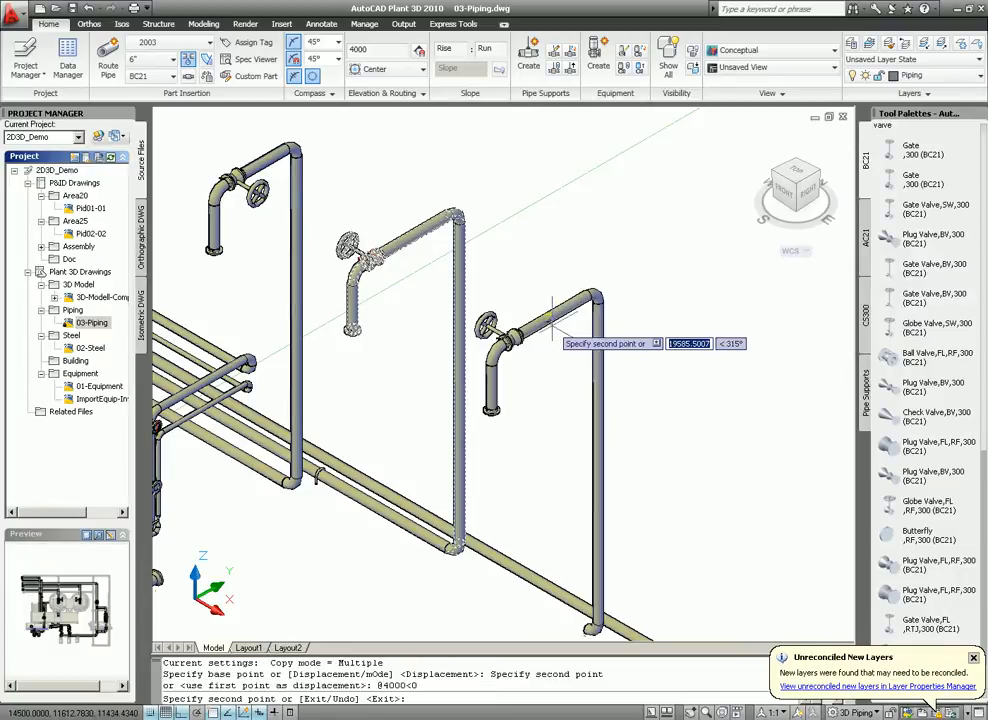
key("Escape")
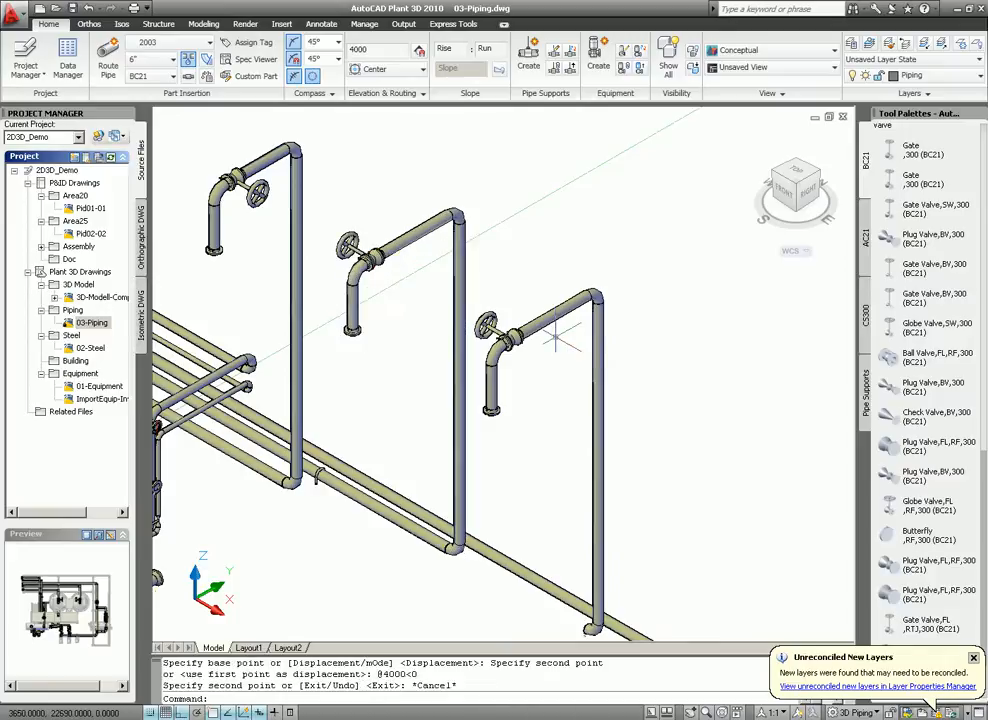
Step: Zoom in on the copied loop's lower elbow beside the header pipe
type("e")
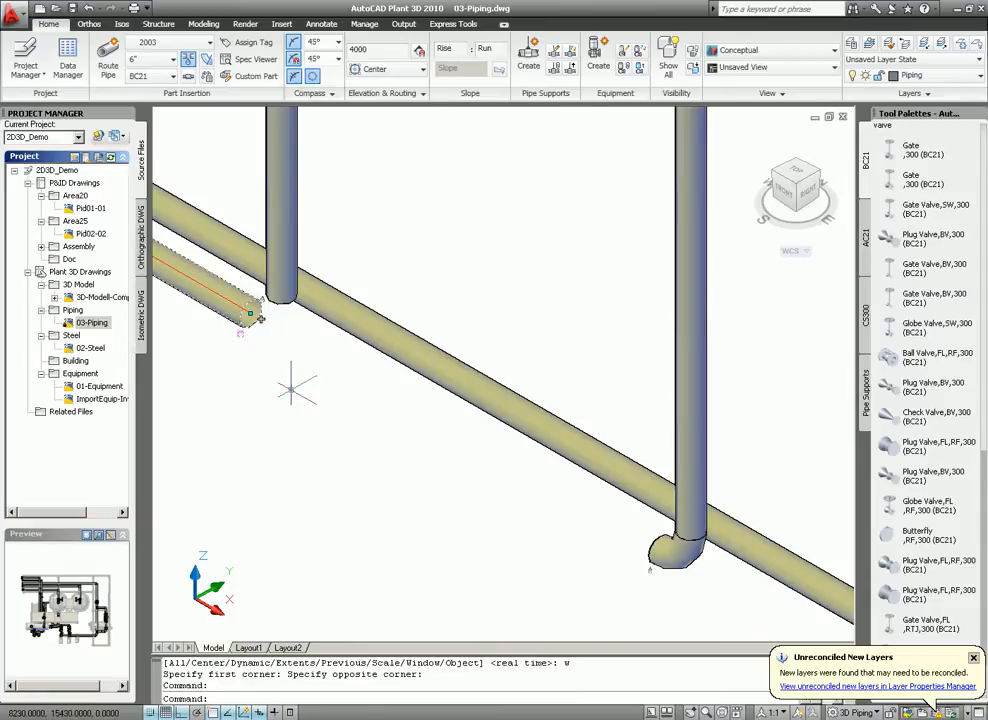
mouse_move(260, 320)
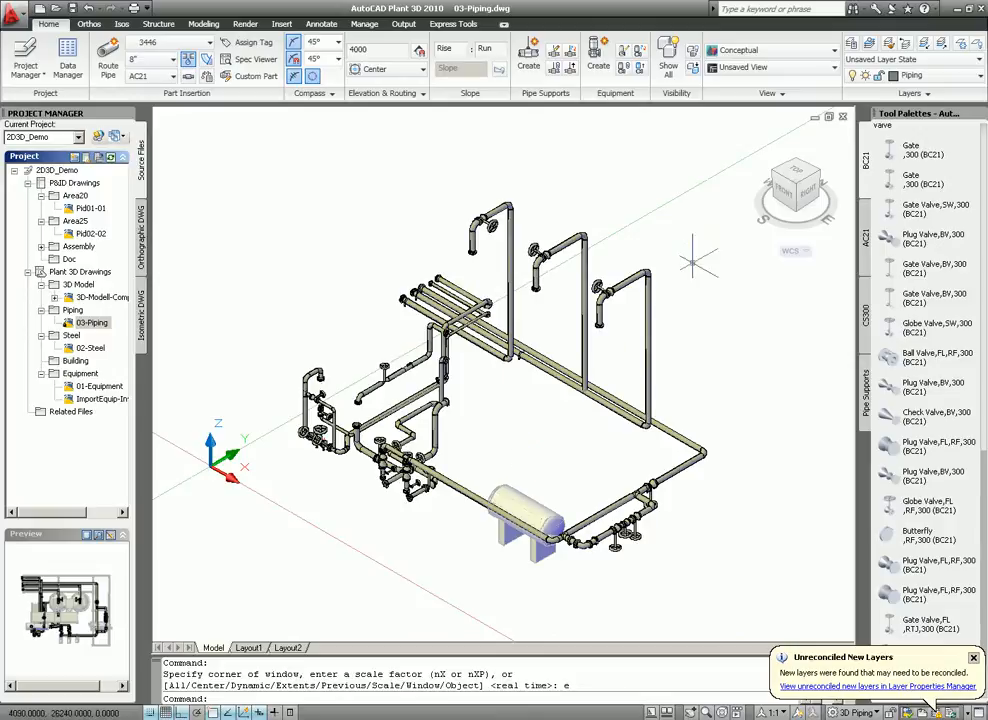
mouse_move(667, 58)
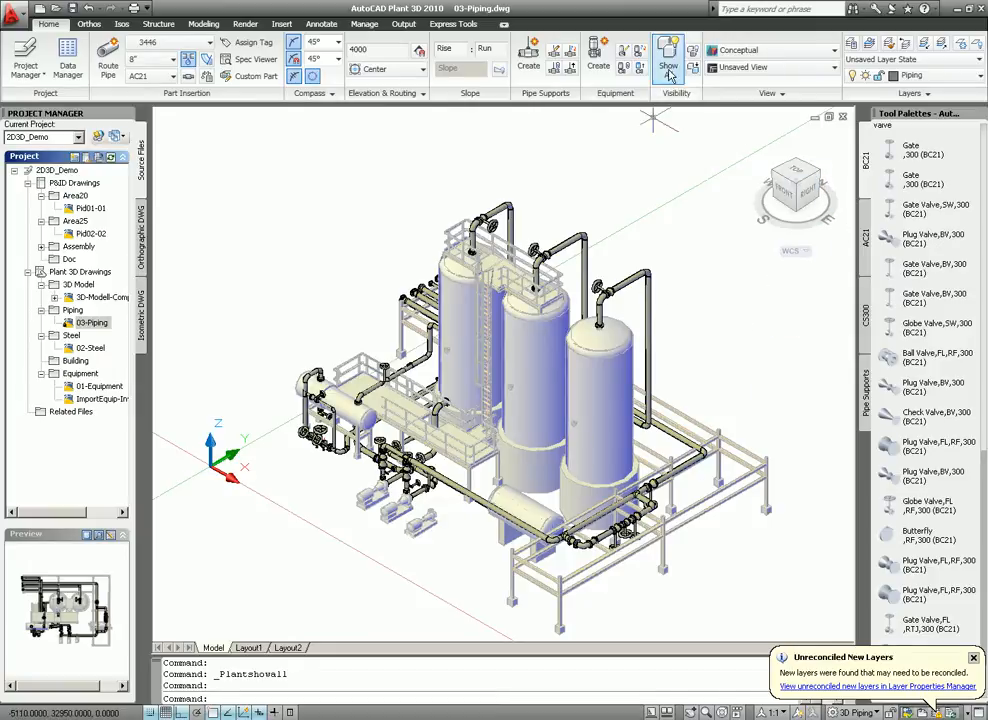
mouse_move(692, 53)
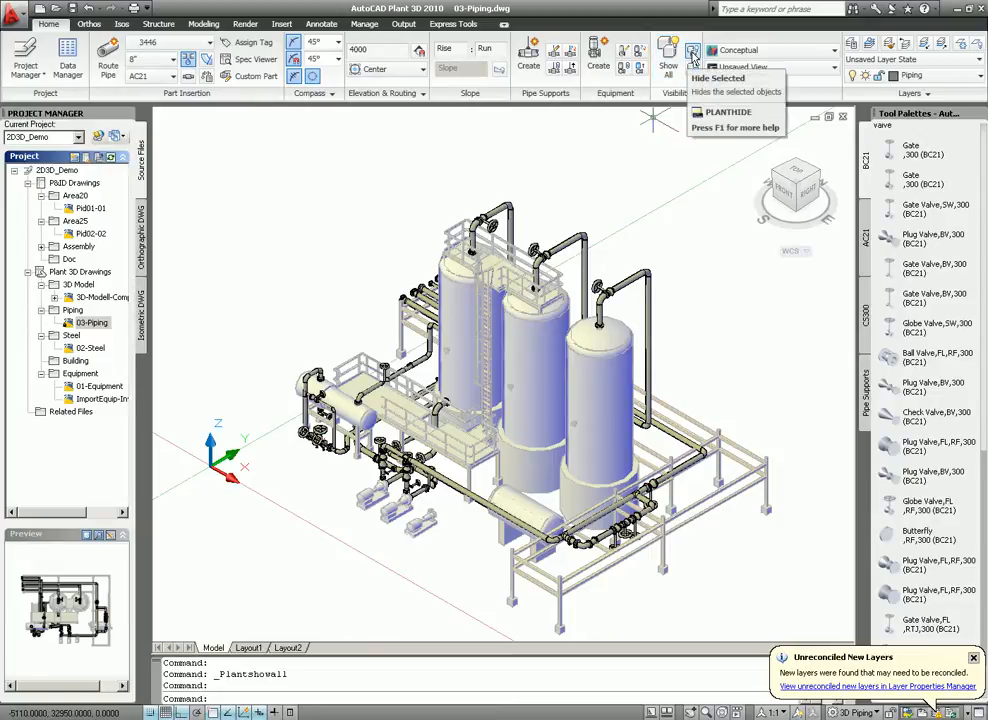
Step: Hide the tall vertical tanks to leave the piping unobstructed
left_click(668, 57)
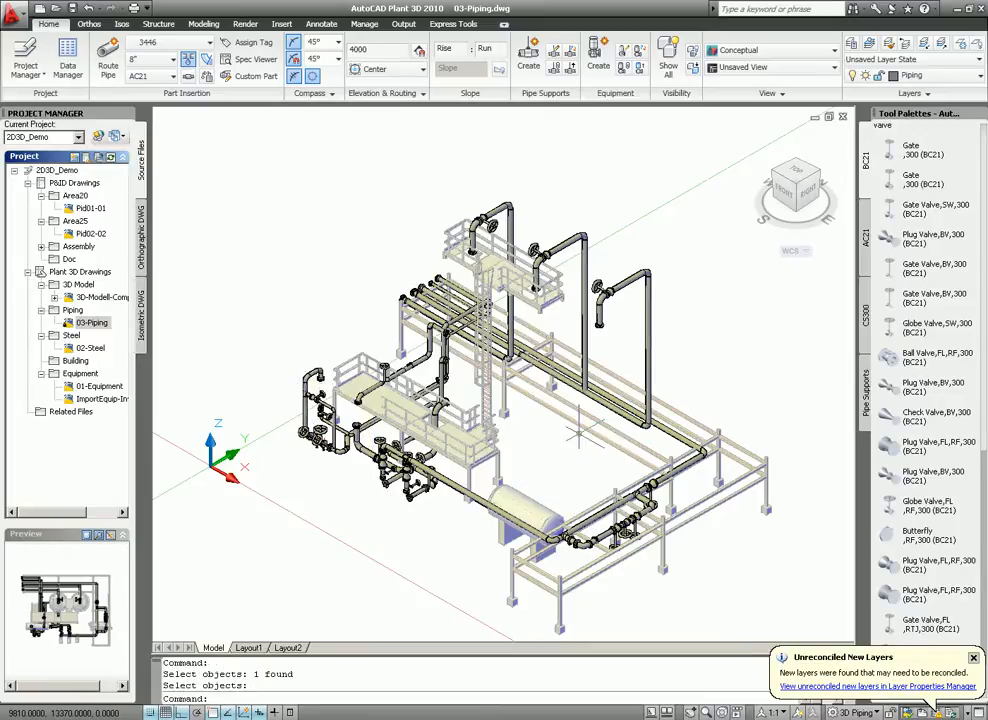
left_click(667, 63)
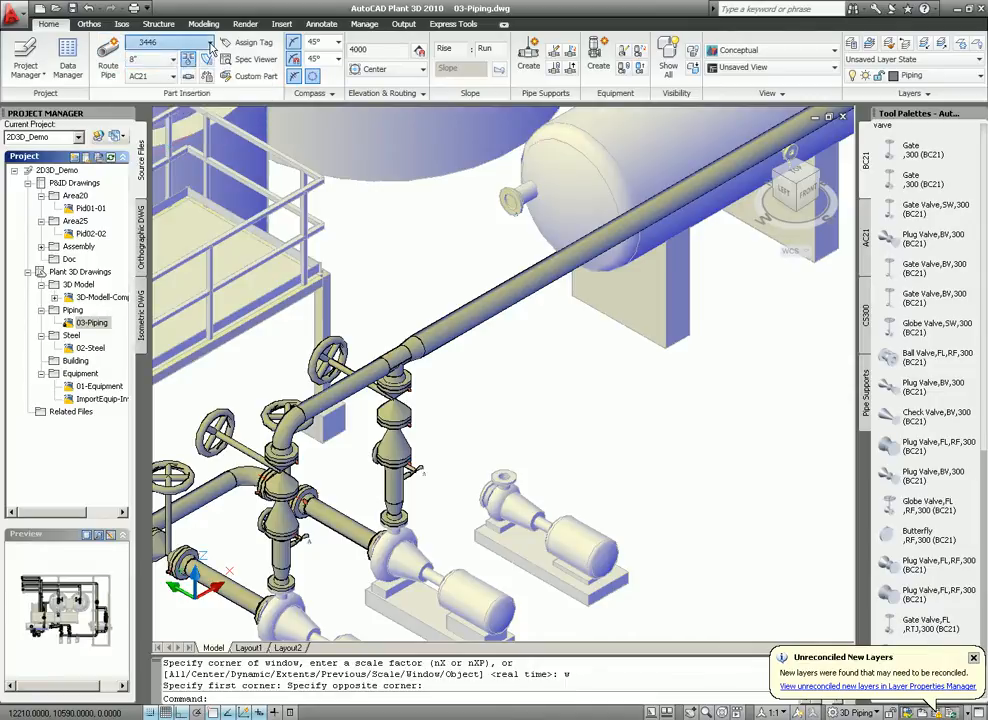
Step: Create and assign new 6" line number 9999 for the next routing
left_click(208, 42)
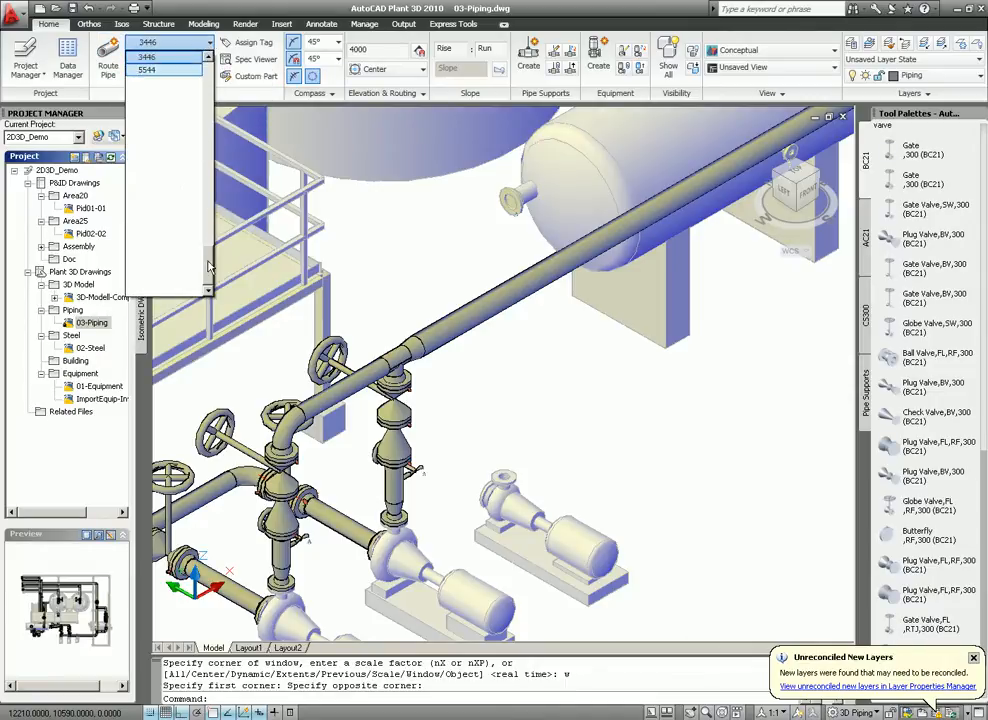
left_click(206, 42)
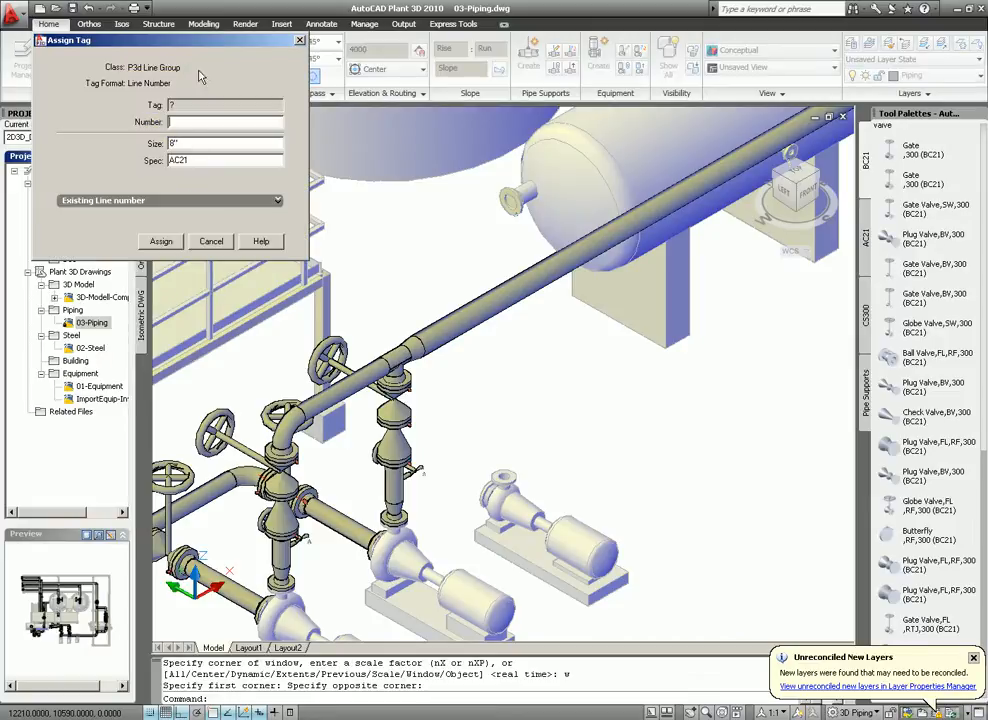
left_click(277, 143)
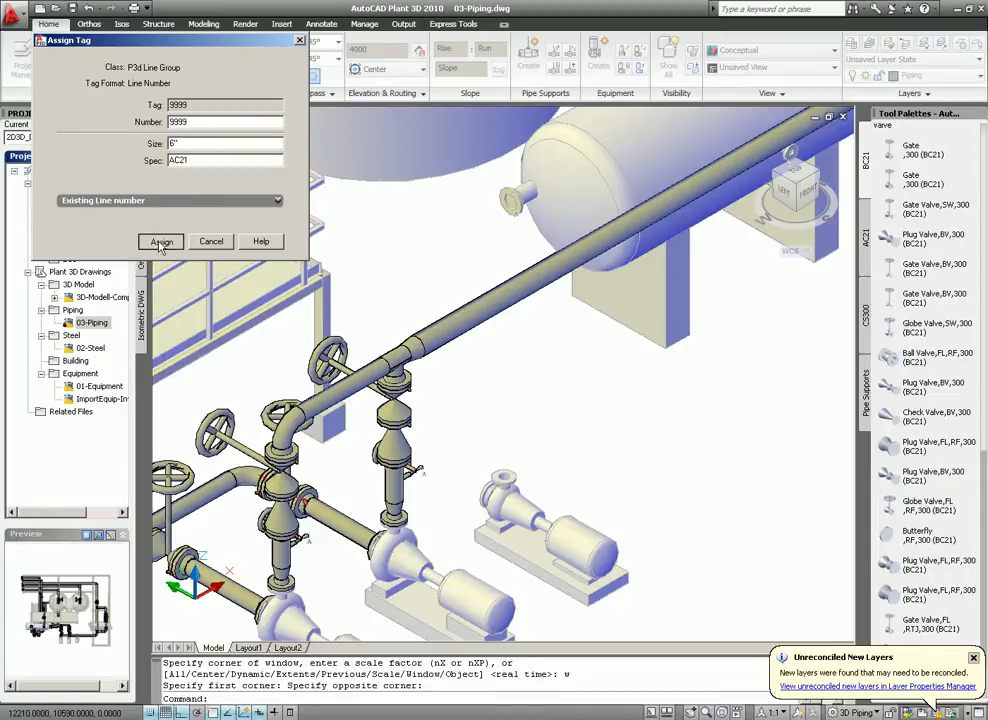
left_click(161, 242)
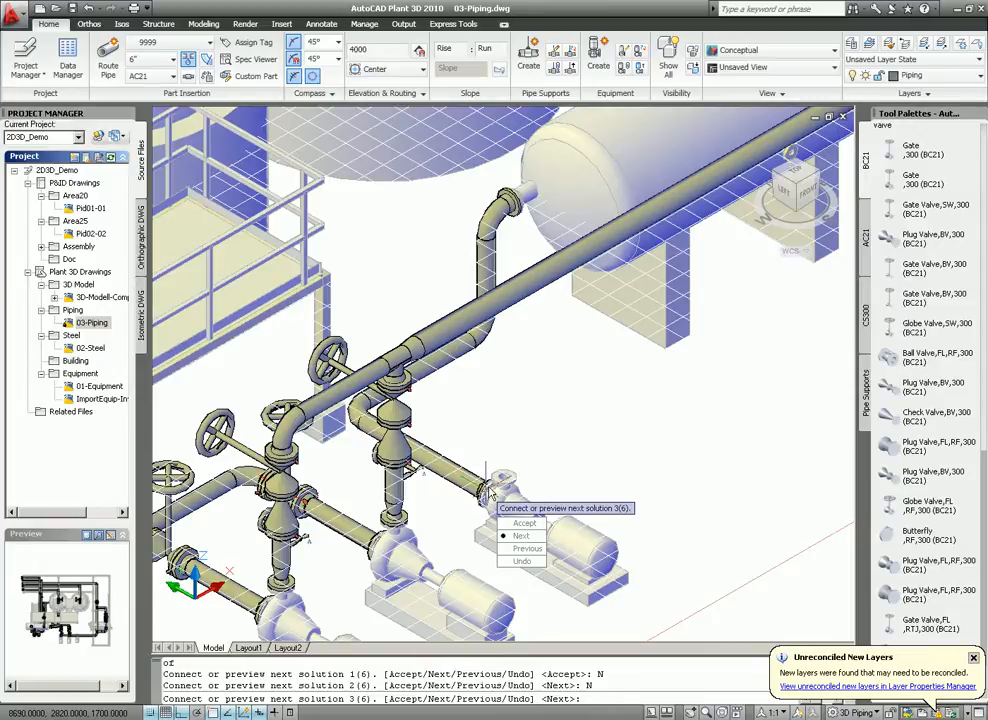
mouse_move(543, 508)
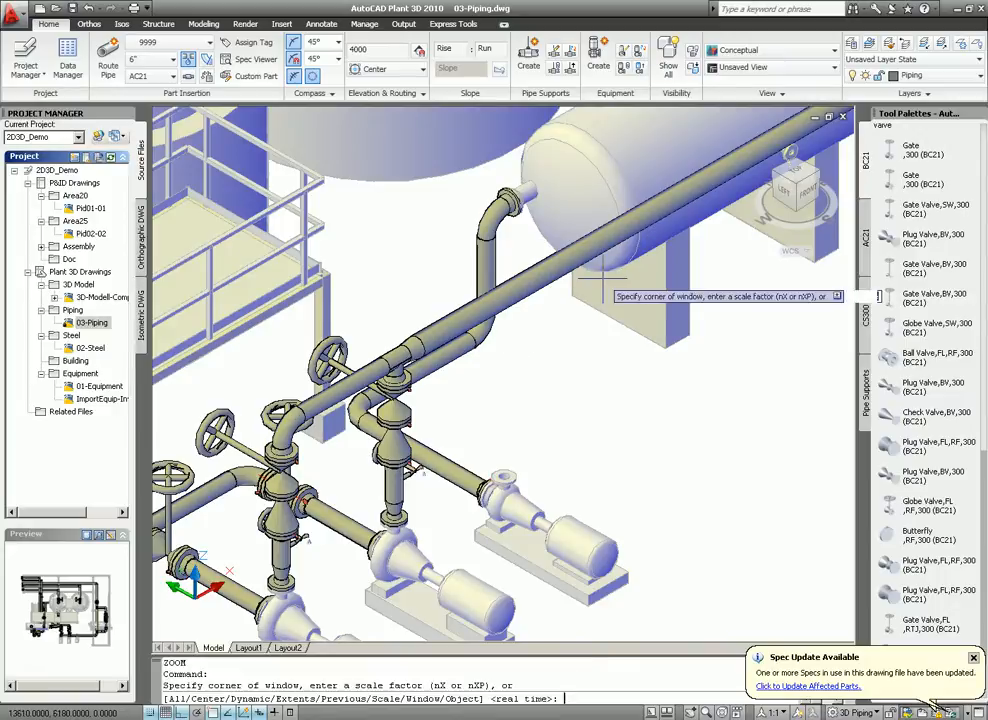
Step: Zoom to the extents of the routed line 9999 model
type("e")
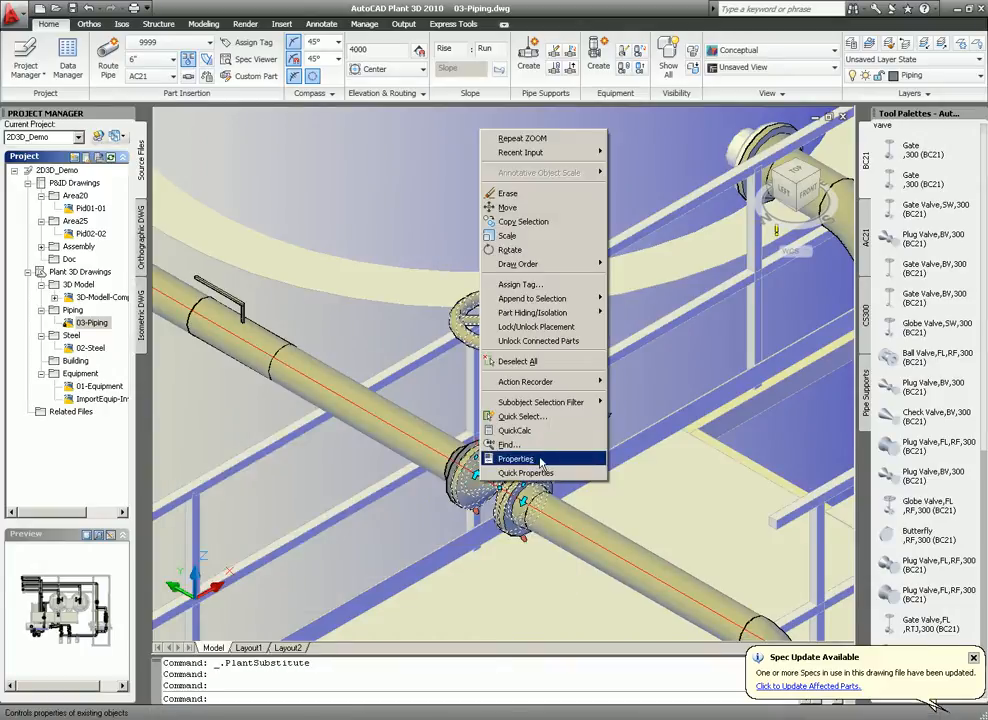
mouse_move(540, 430)
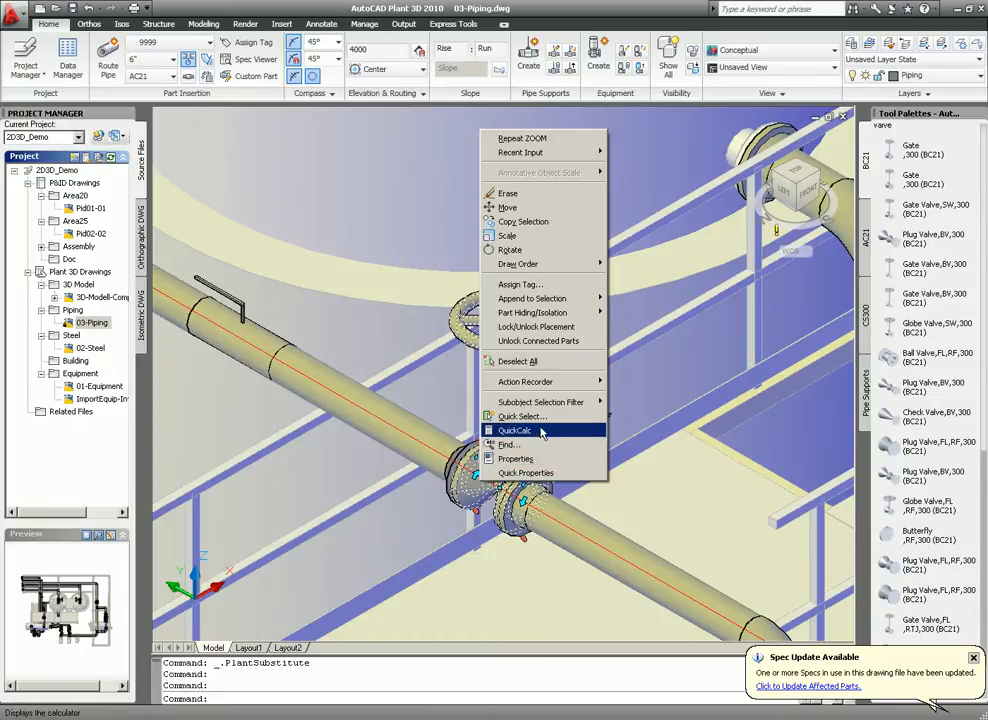
Step: Assign tag GA-999 to the gate valve through its Properties
left_click(516, 458)
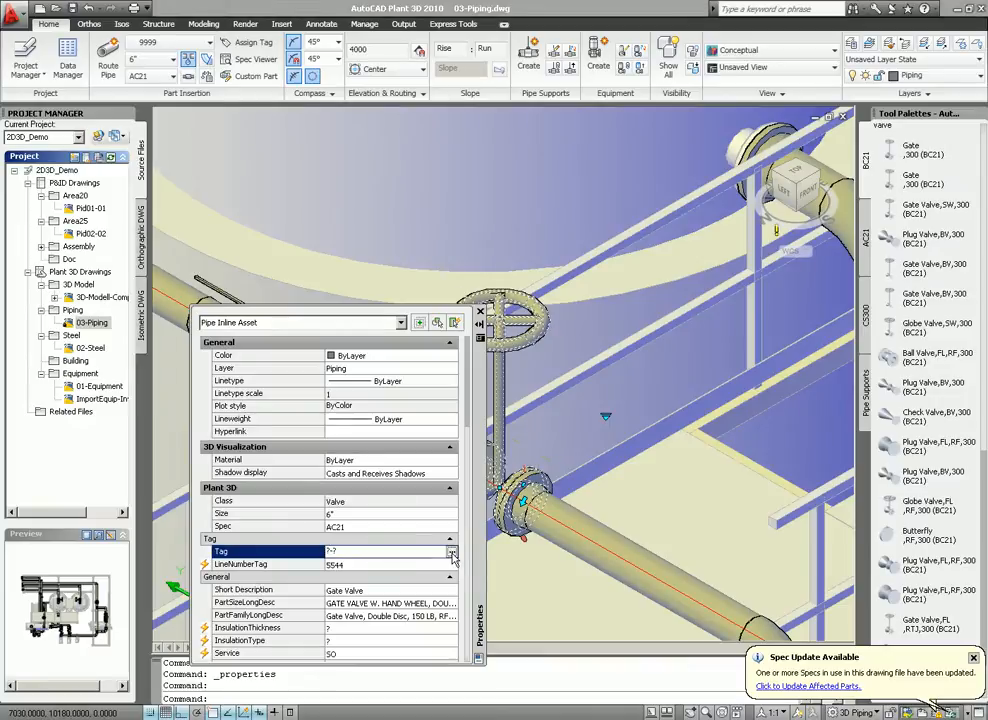
left_click(452, 551)
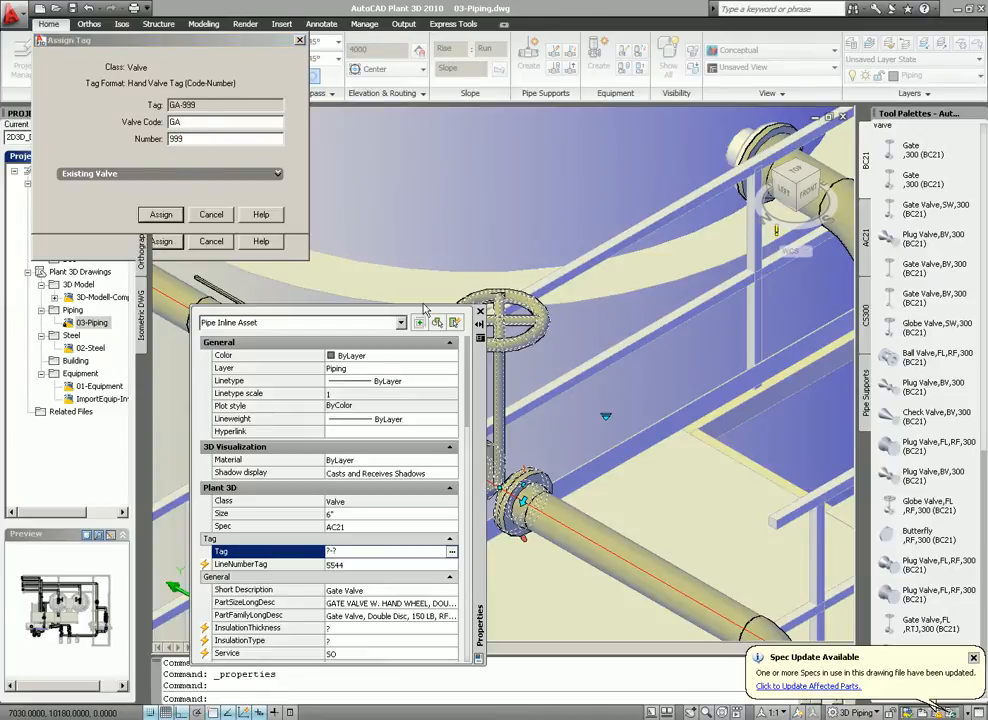
left_click(160, 214)
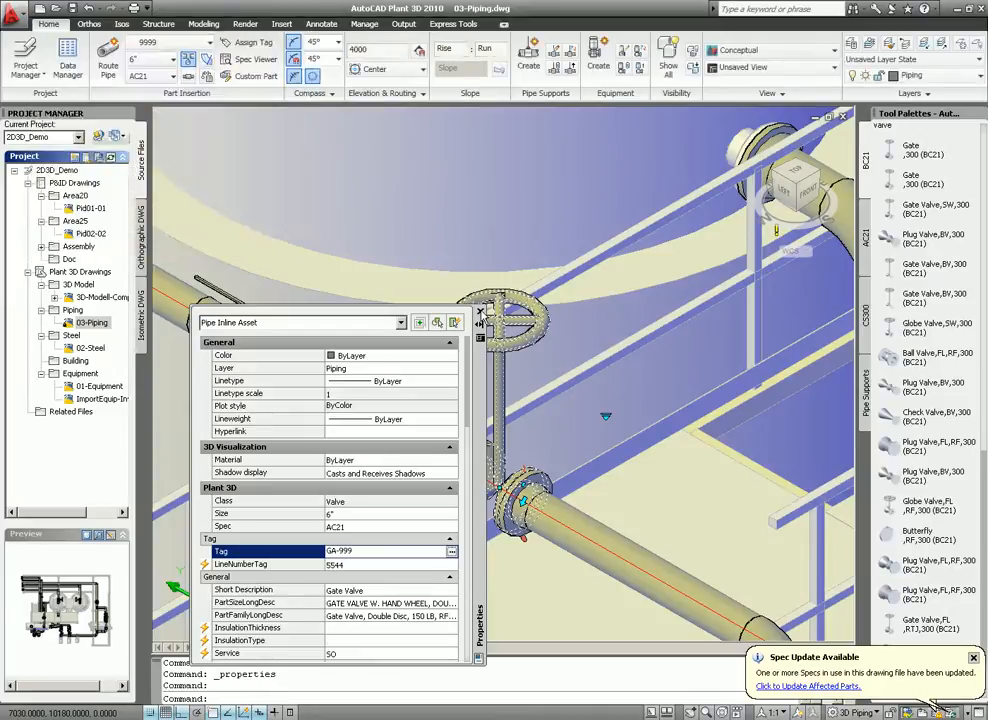